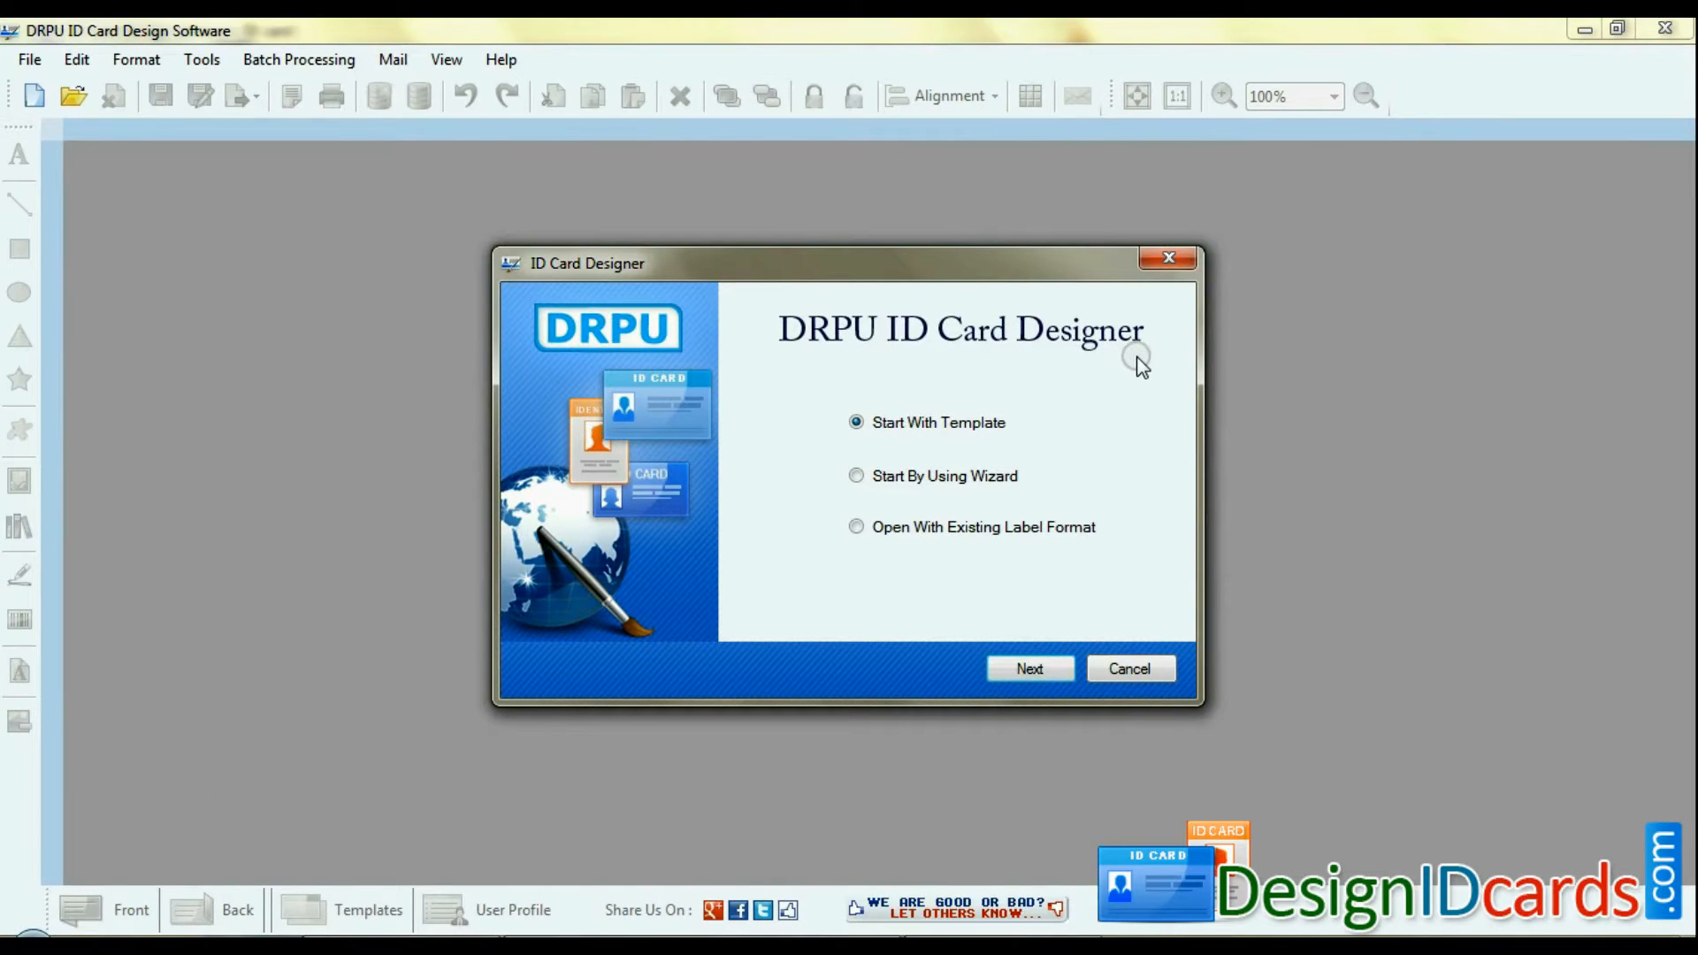
# Use the wizard to make a 53×84 mm rectangular single-sided card with a light grey background.
pyautogui.click(855, 476)
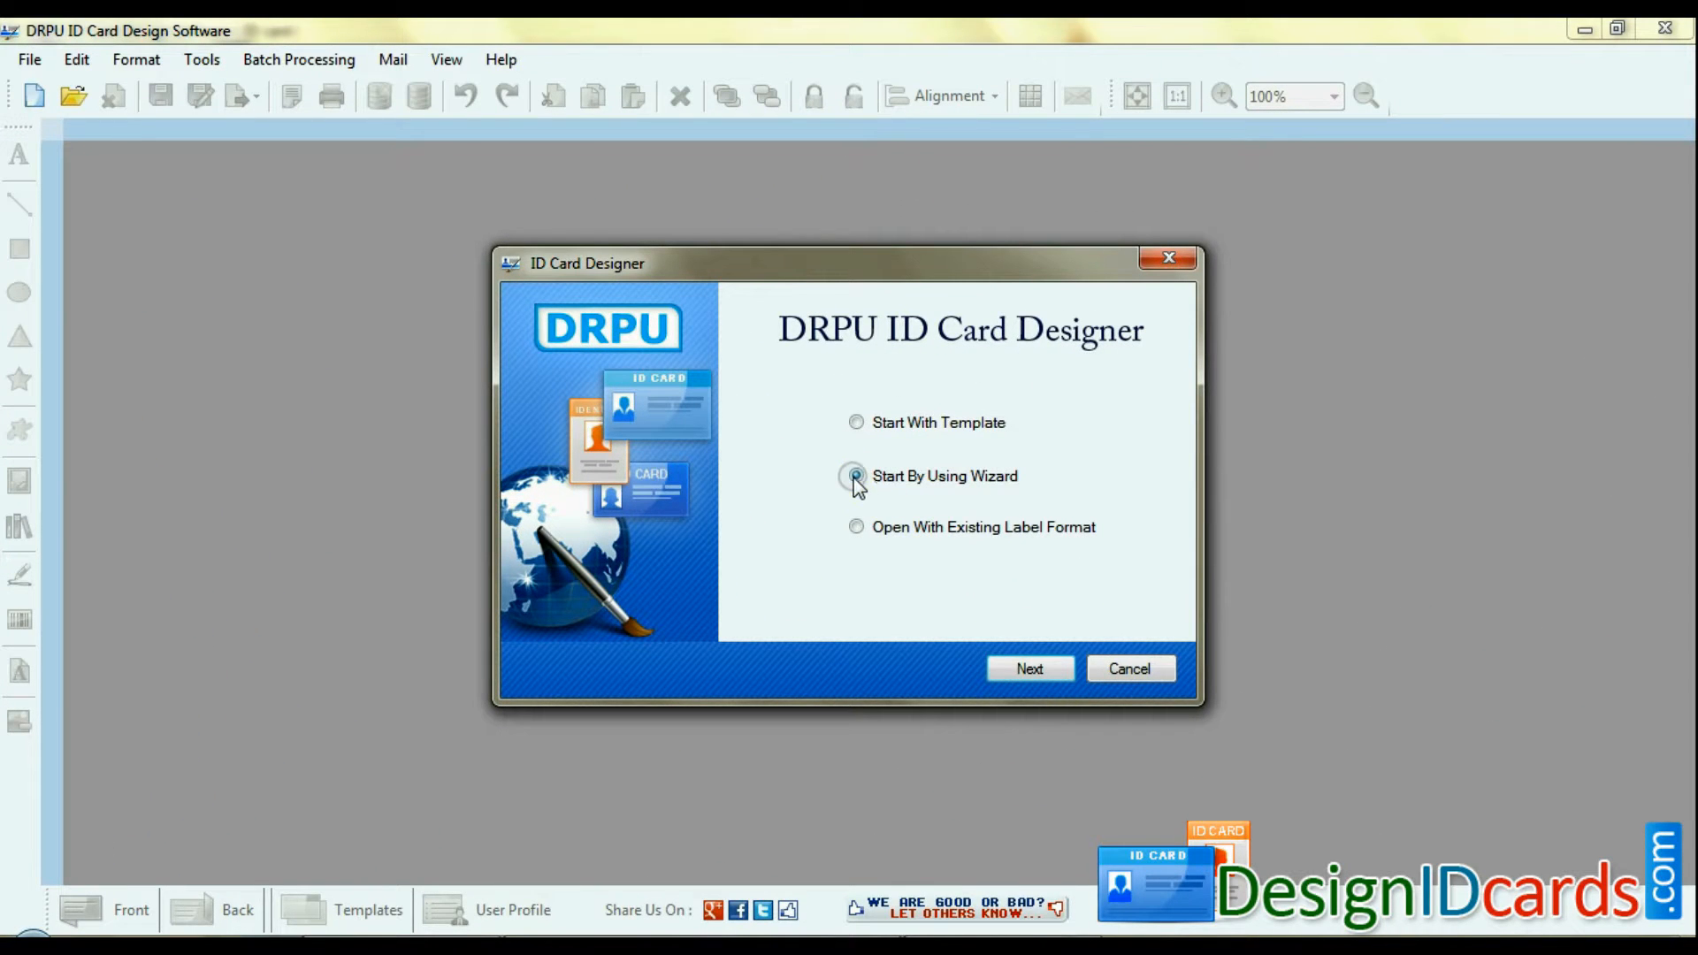
pyautogui.click(1028, 669)
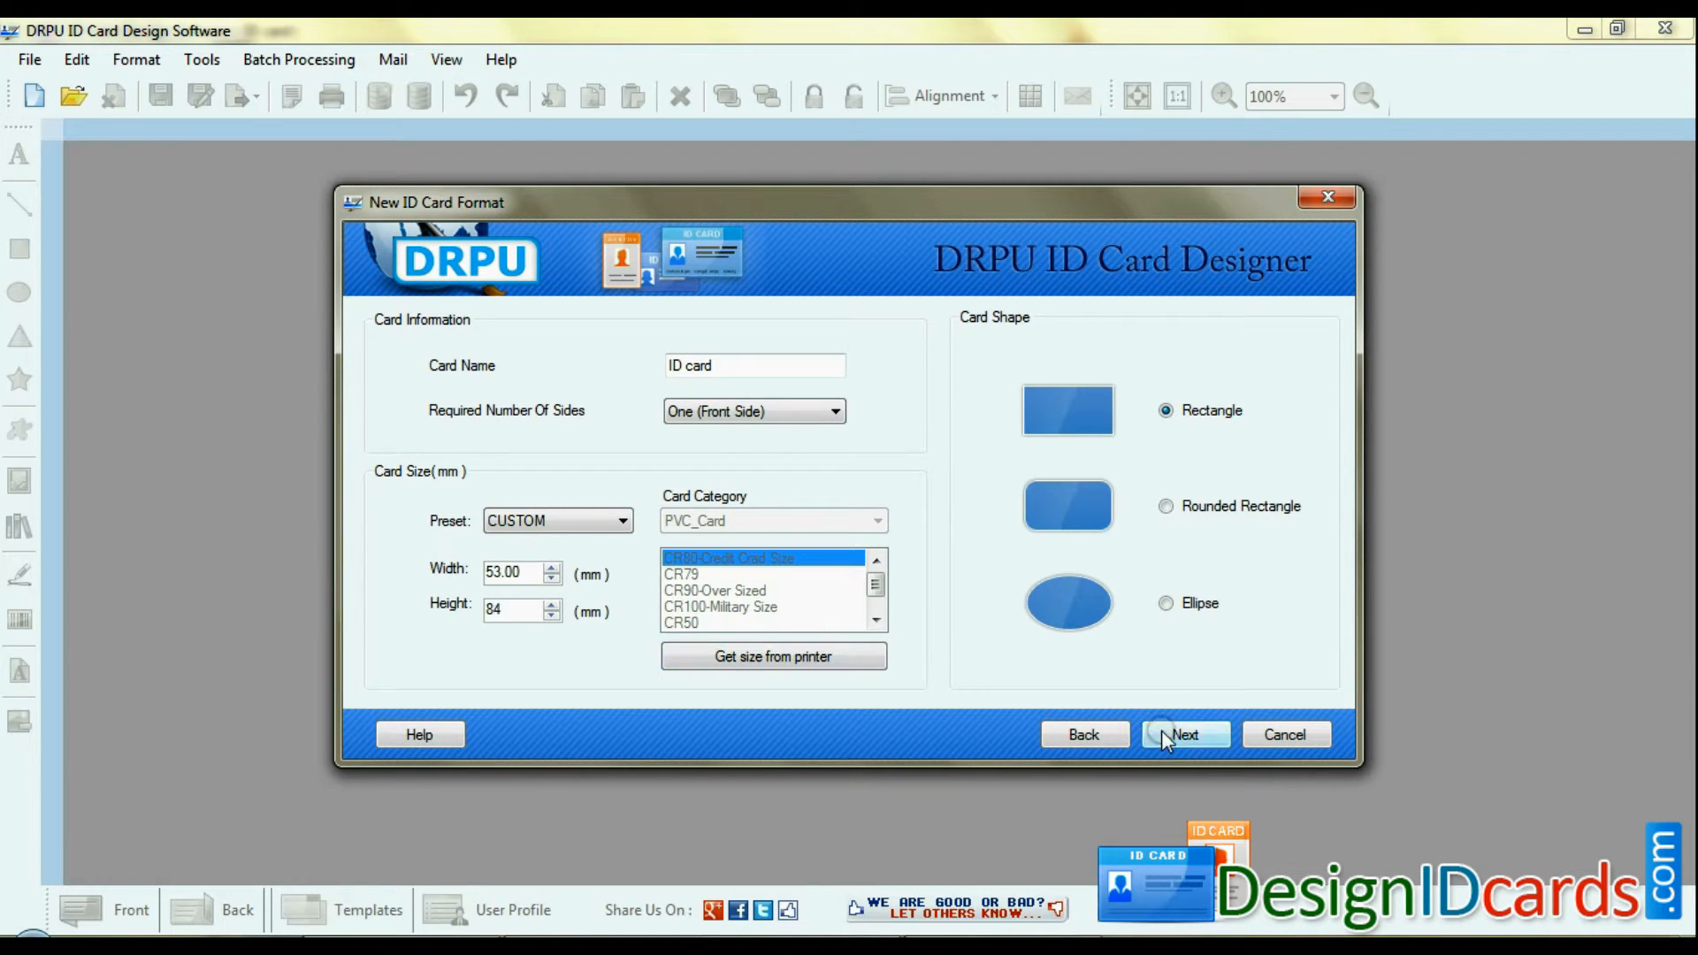
pyautogui.click(1184, 734)
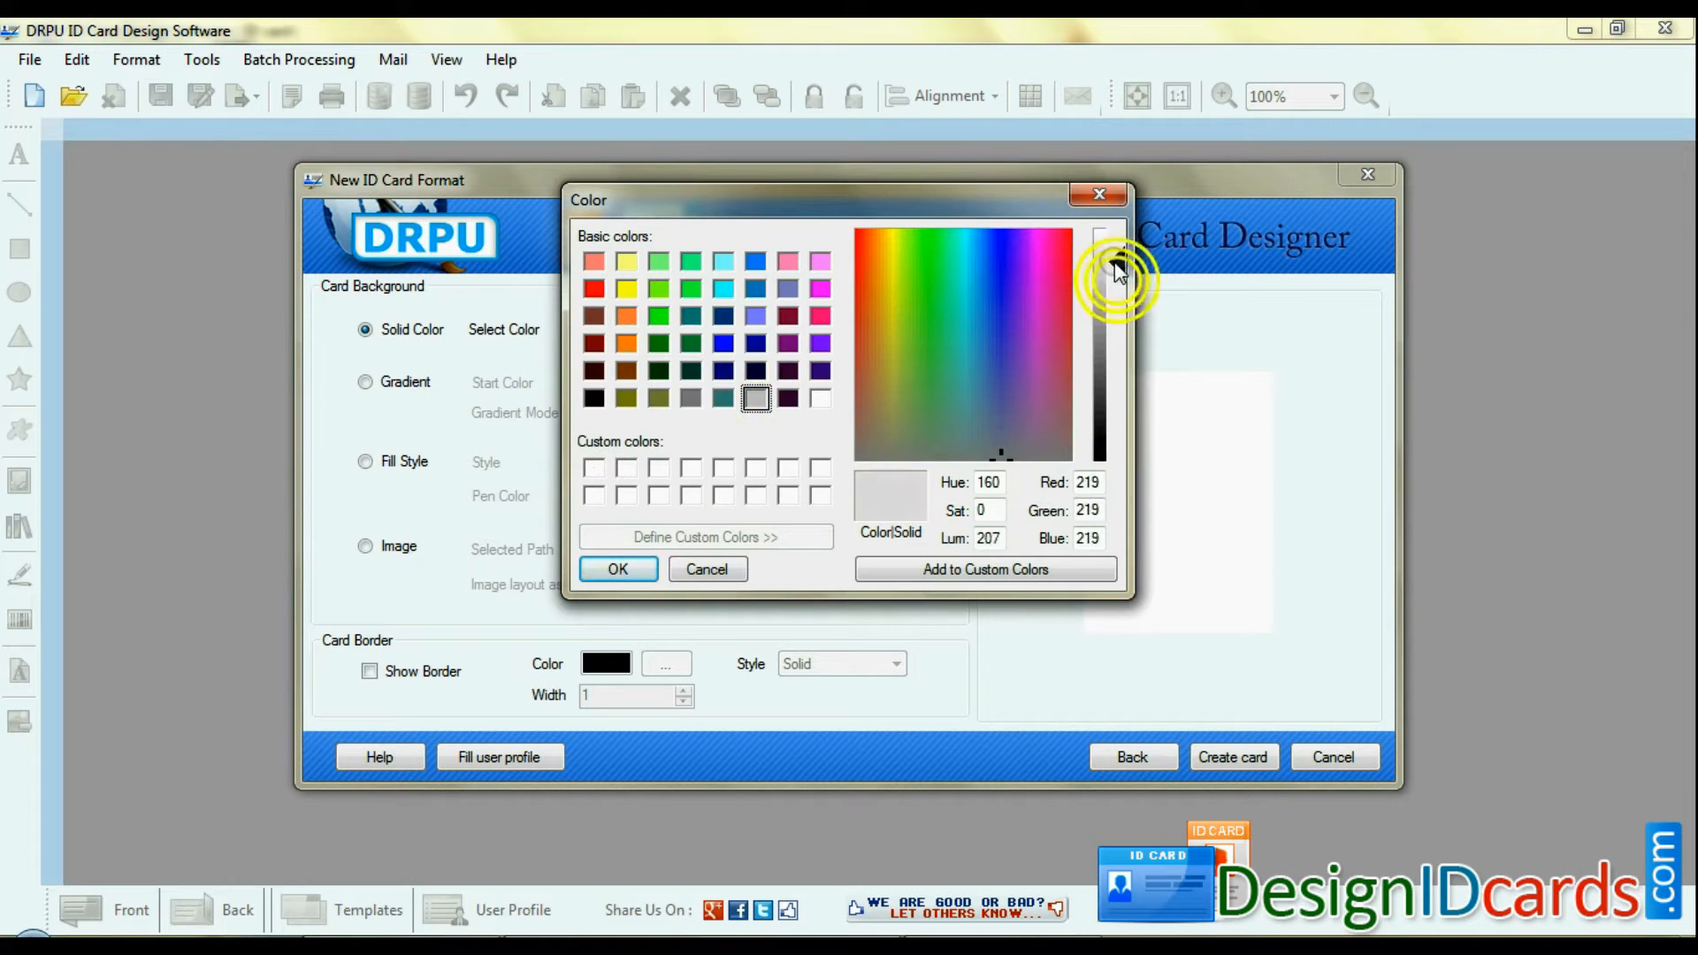
pyautogui.click(617, 569)
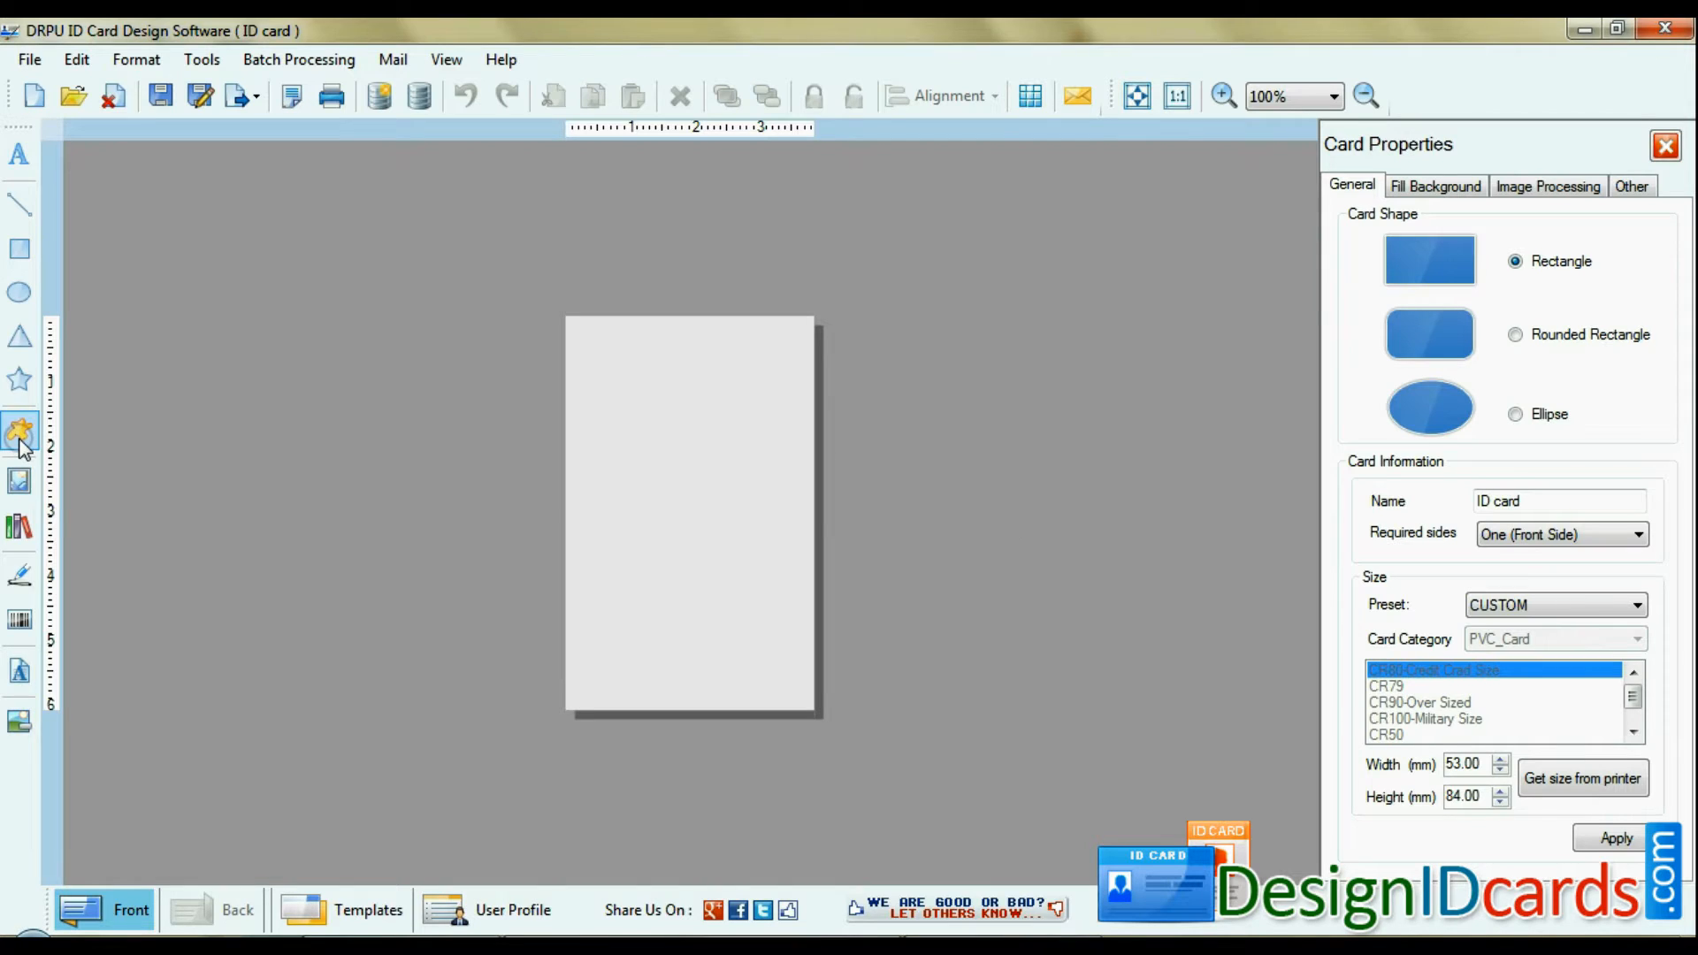
# Insert a flower symbol and give it a purple outline colour.
pyautogui.click(19, 431)
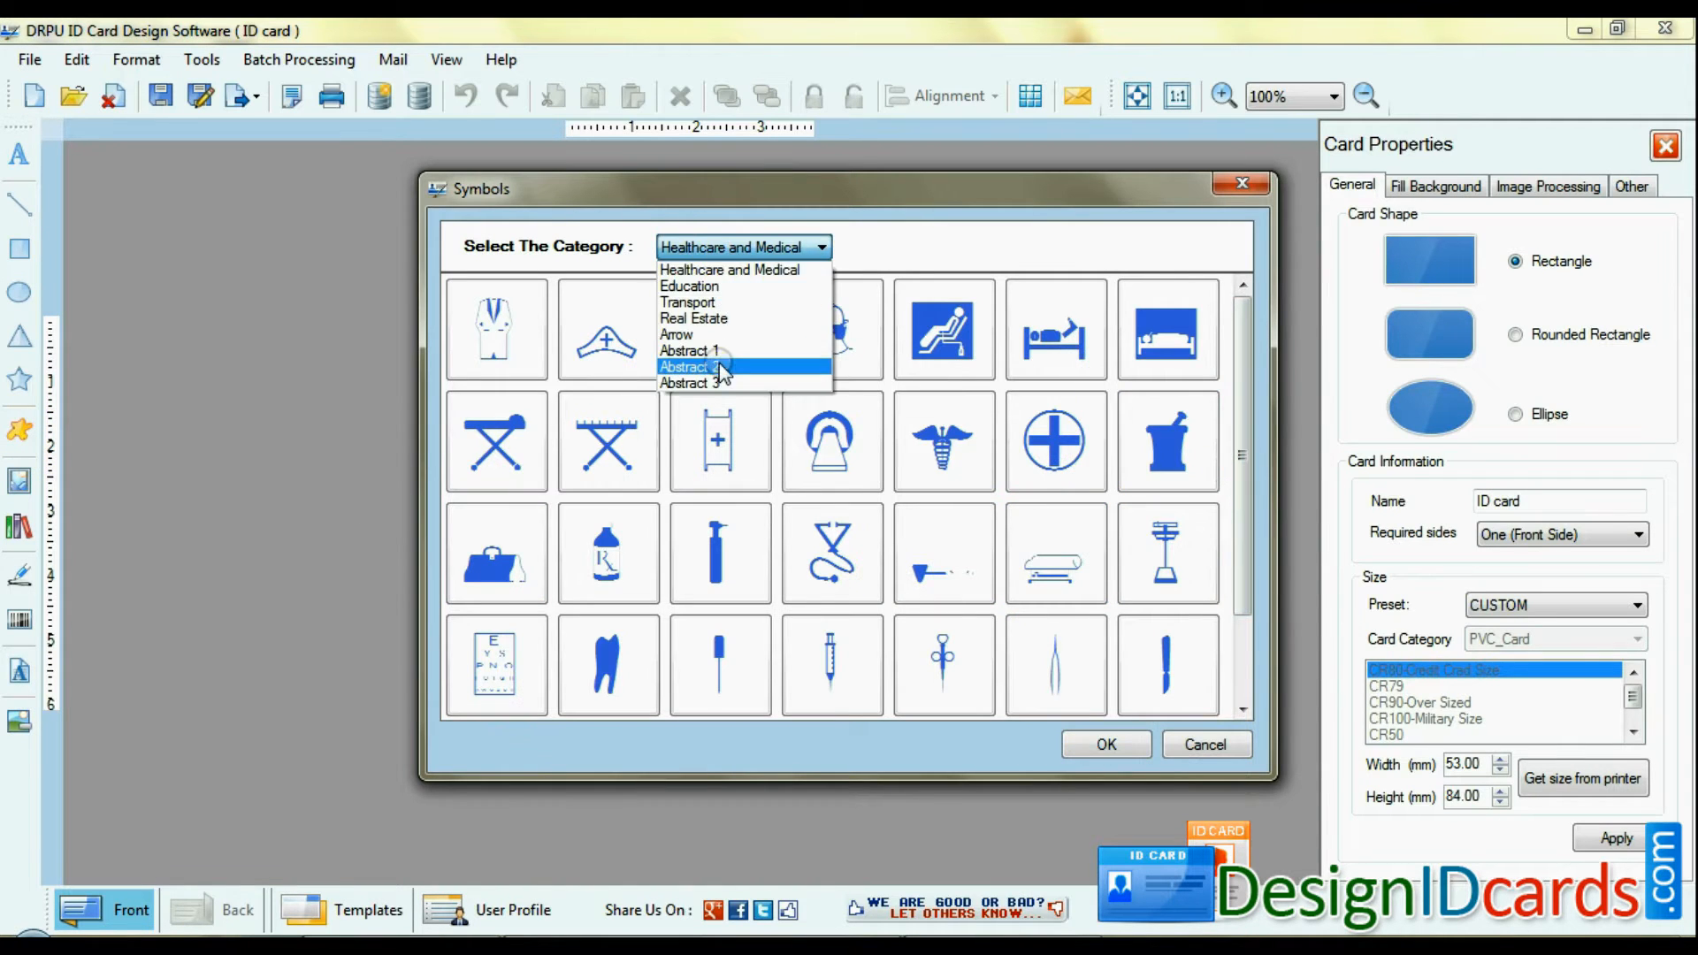
pyautogui.click(1105, 744)
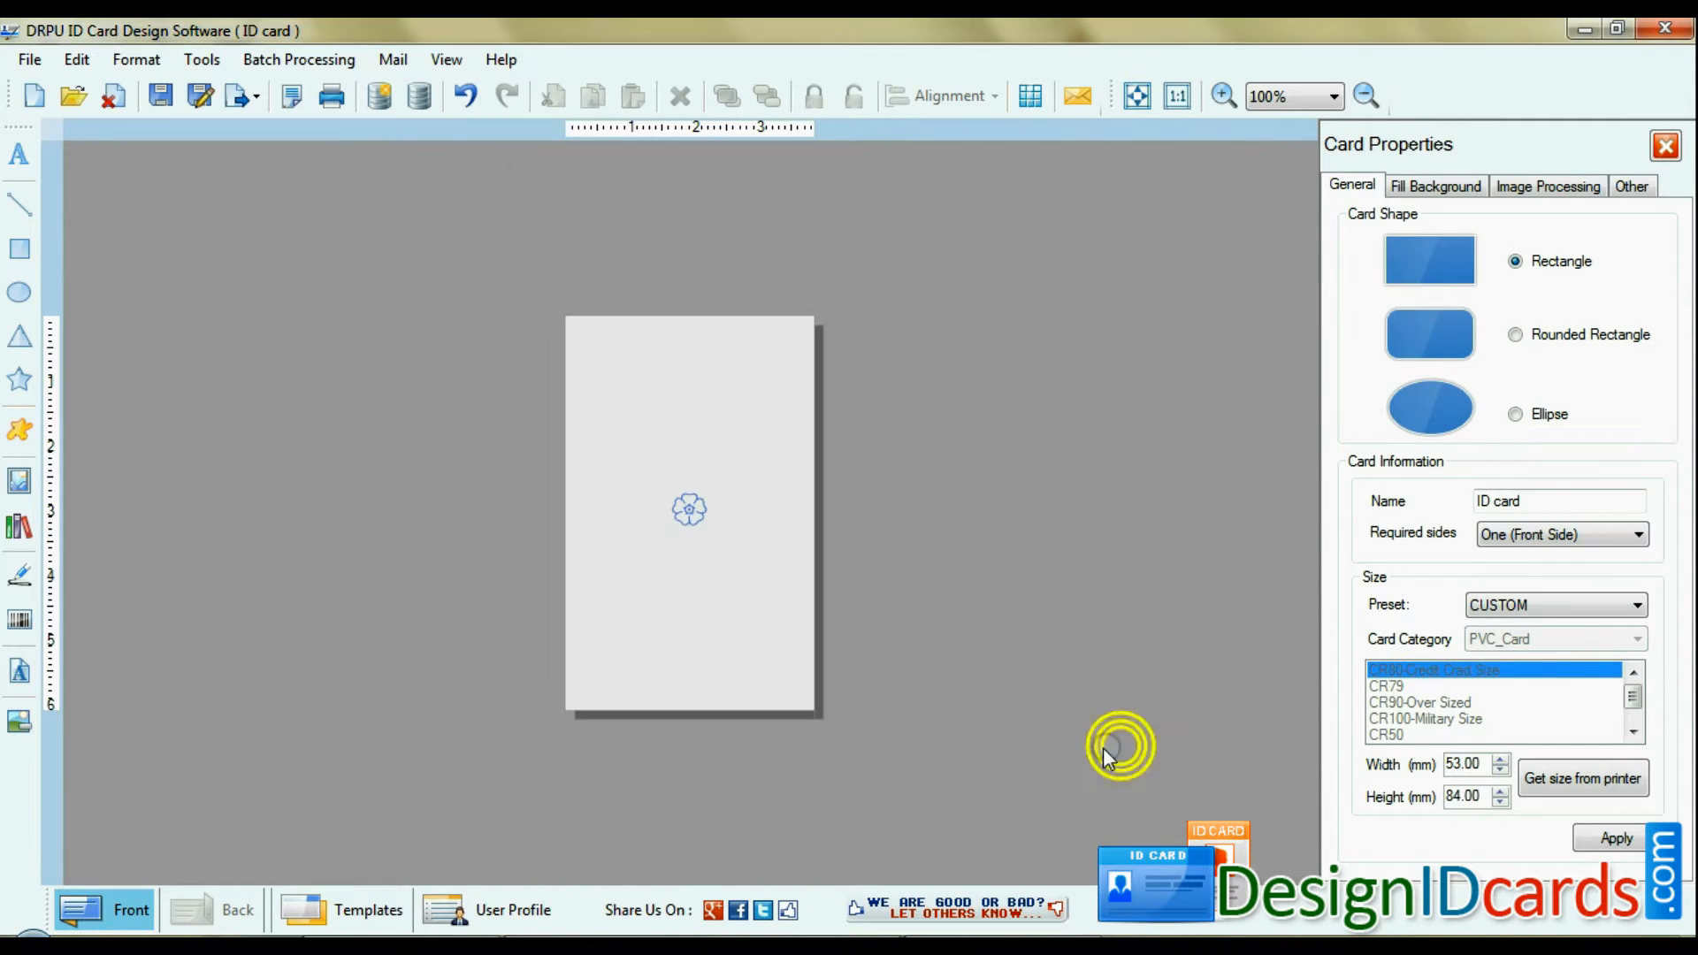
pyautogui.click(704, 525)
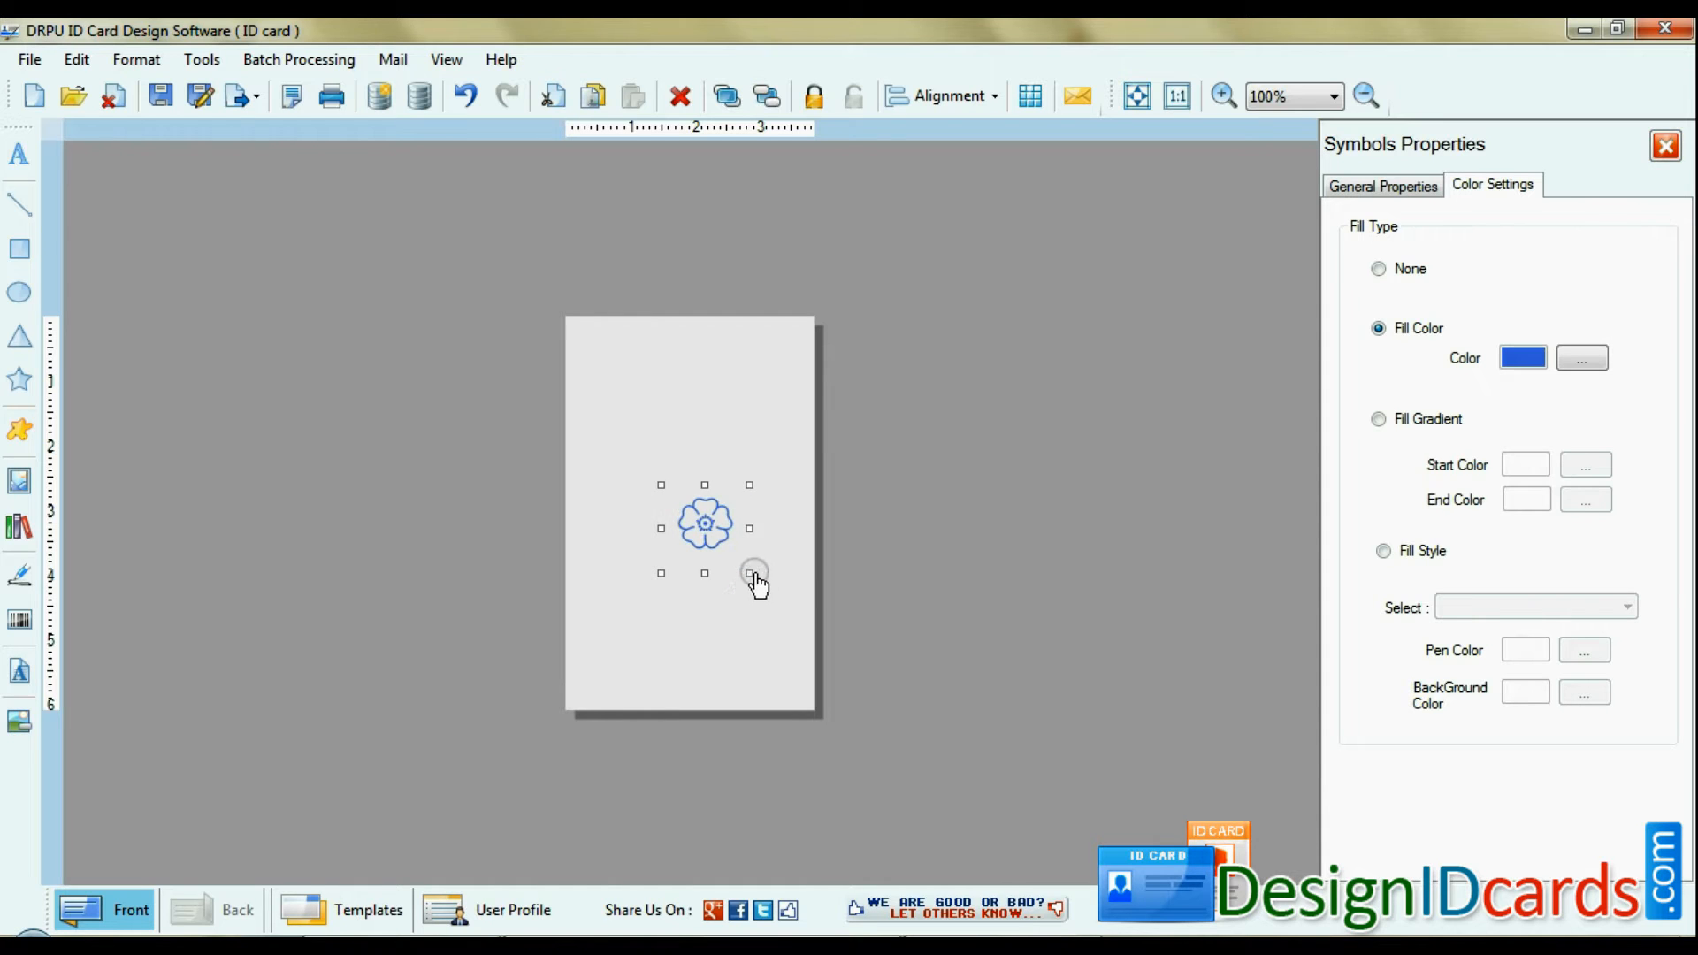
pyautogui.click(1381, 184)
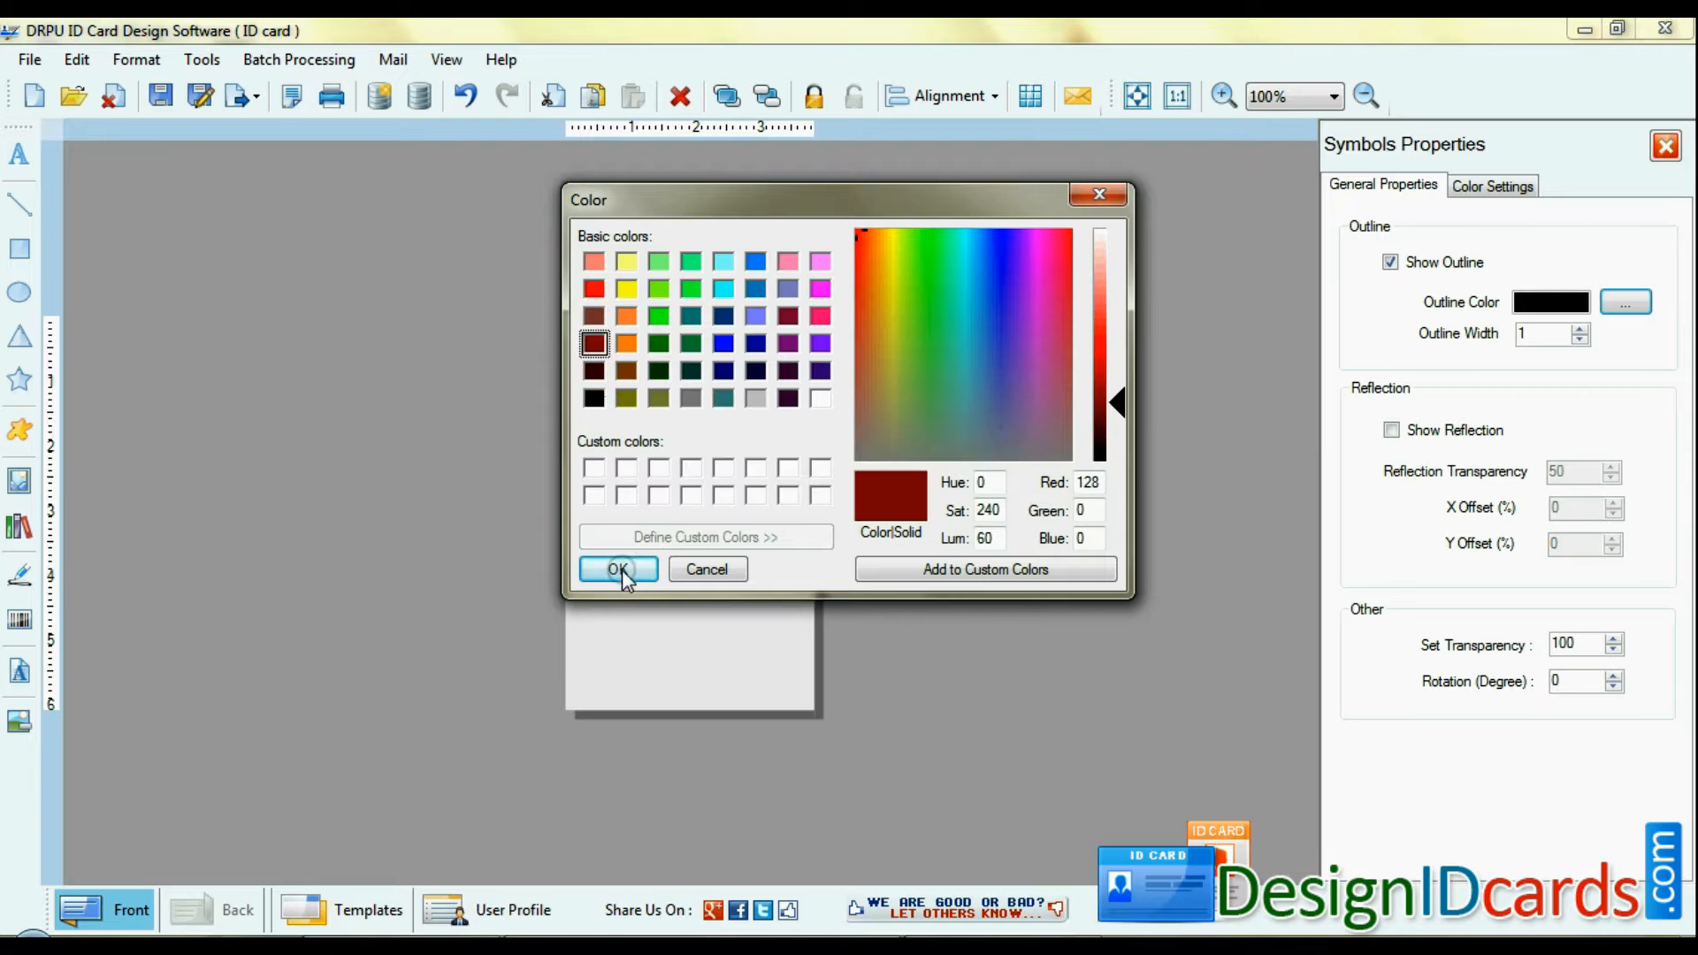
pyautogui.click(618, 569)
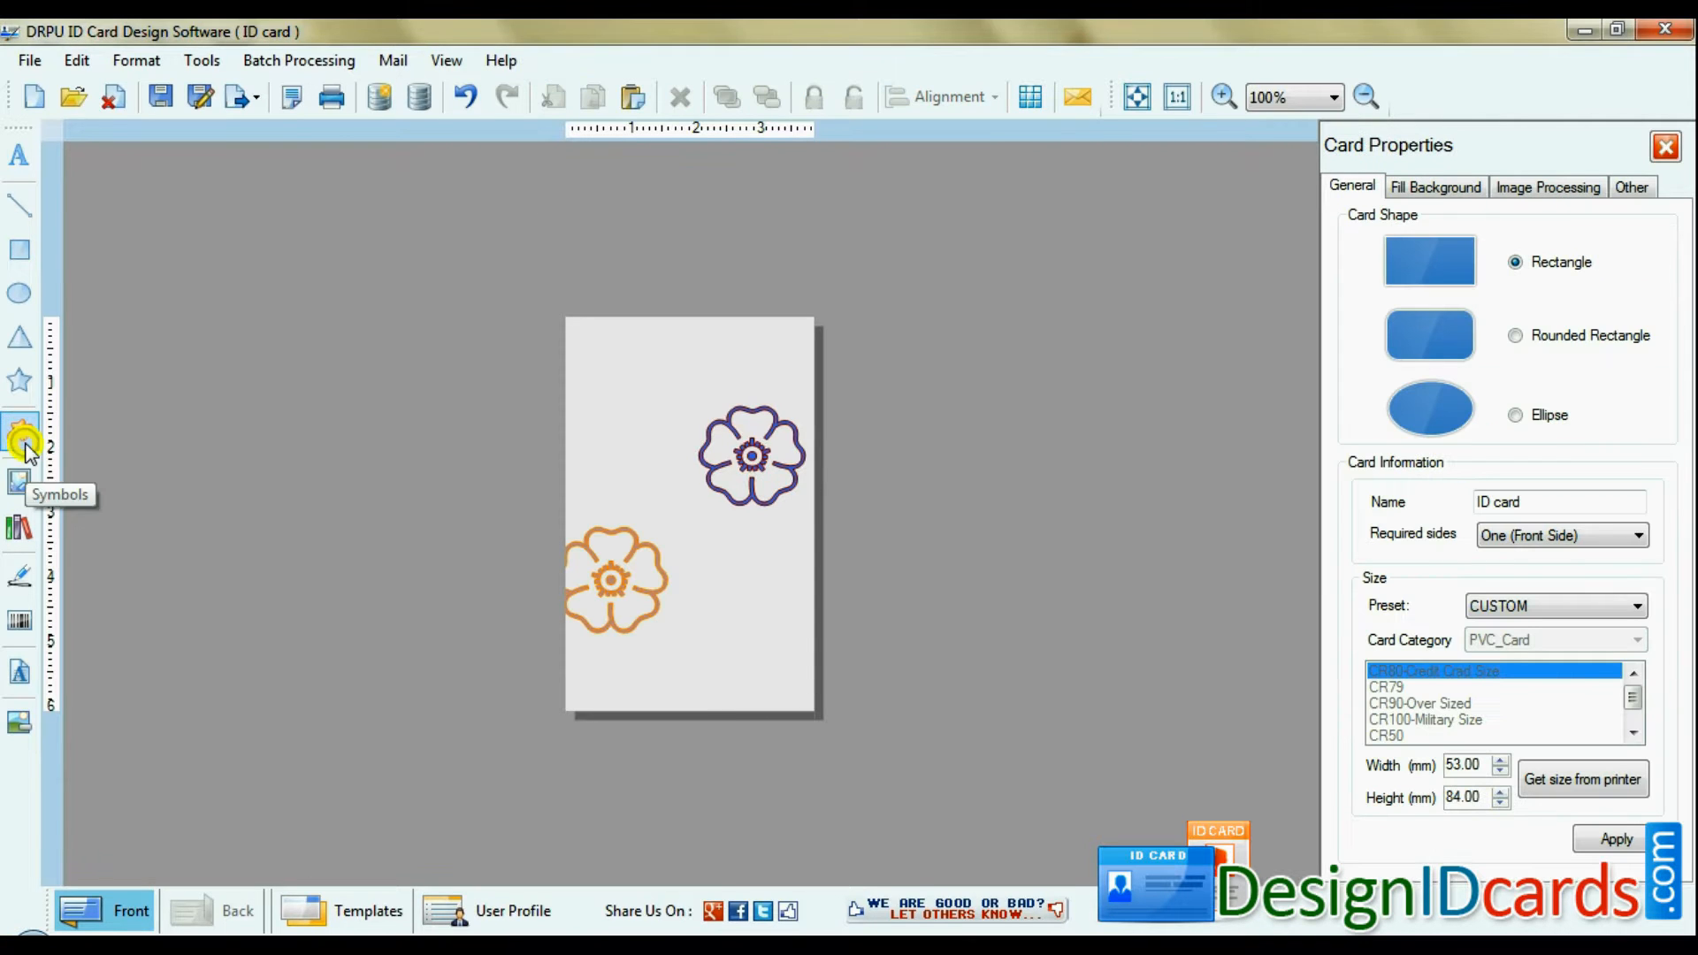
# Insert a second flower symbol from the symbols library.
pyautogui.click(20, 438)
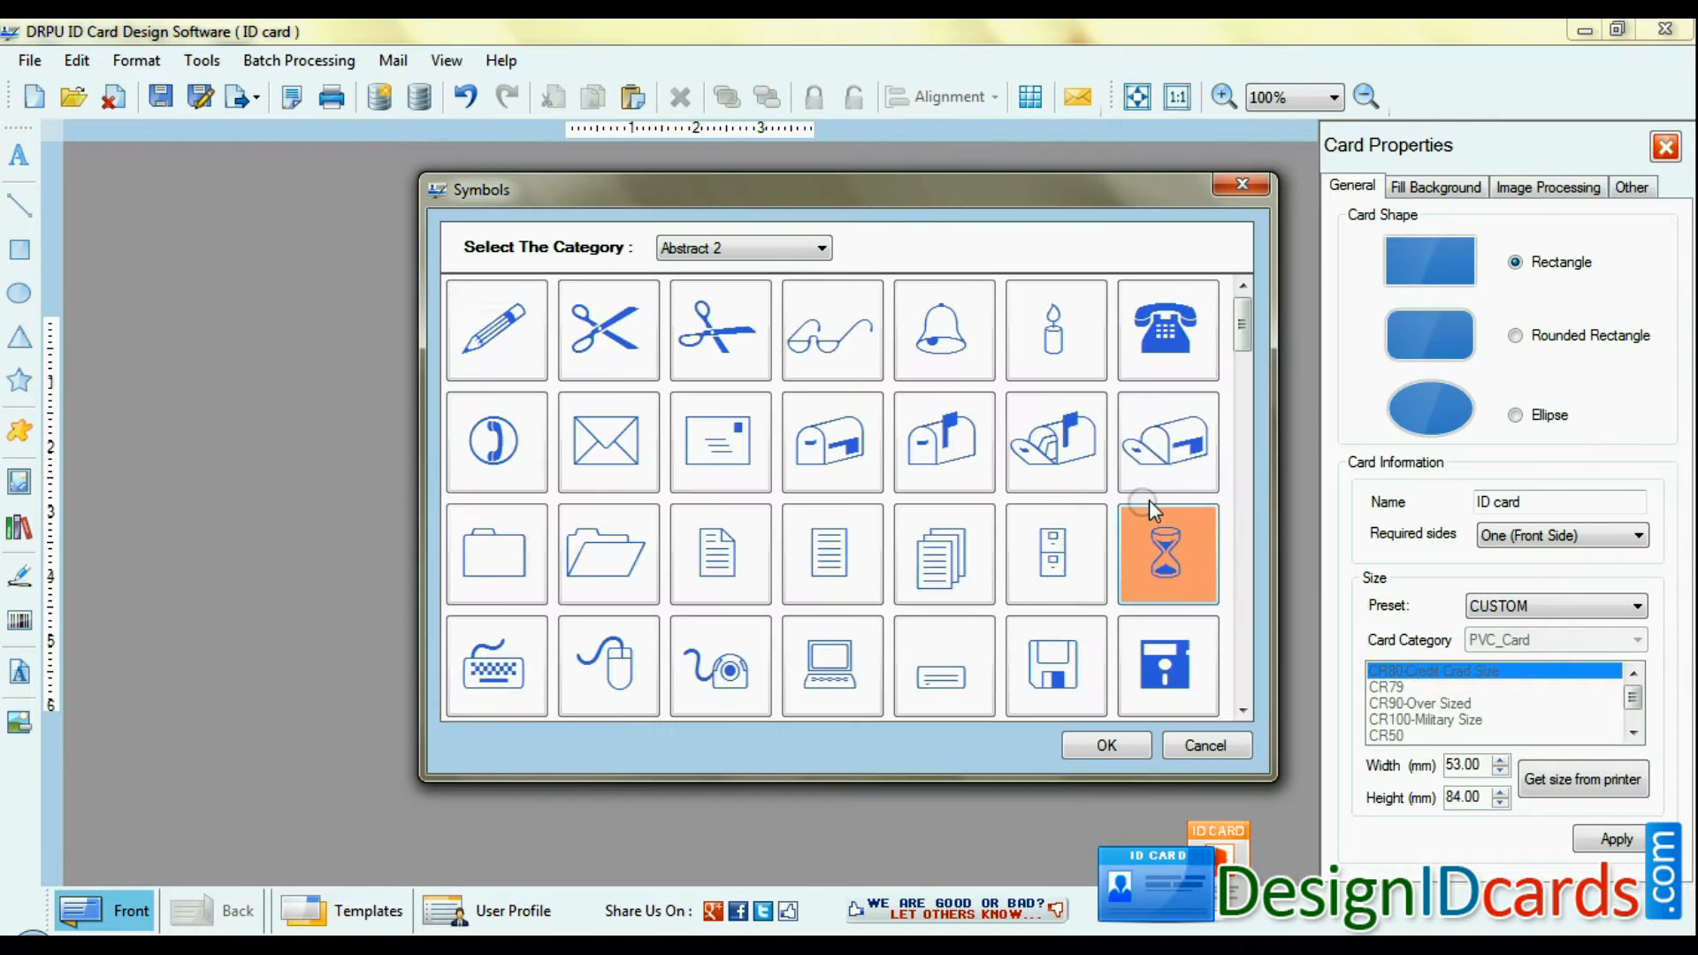
pyautogui.click(1105, 745)
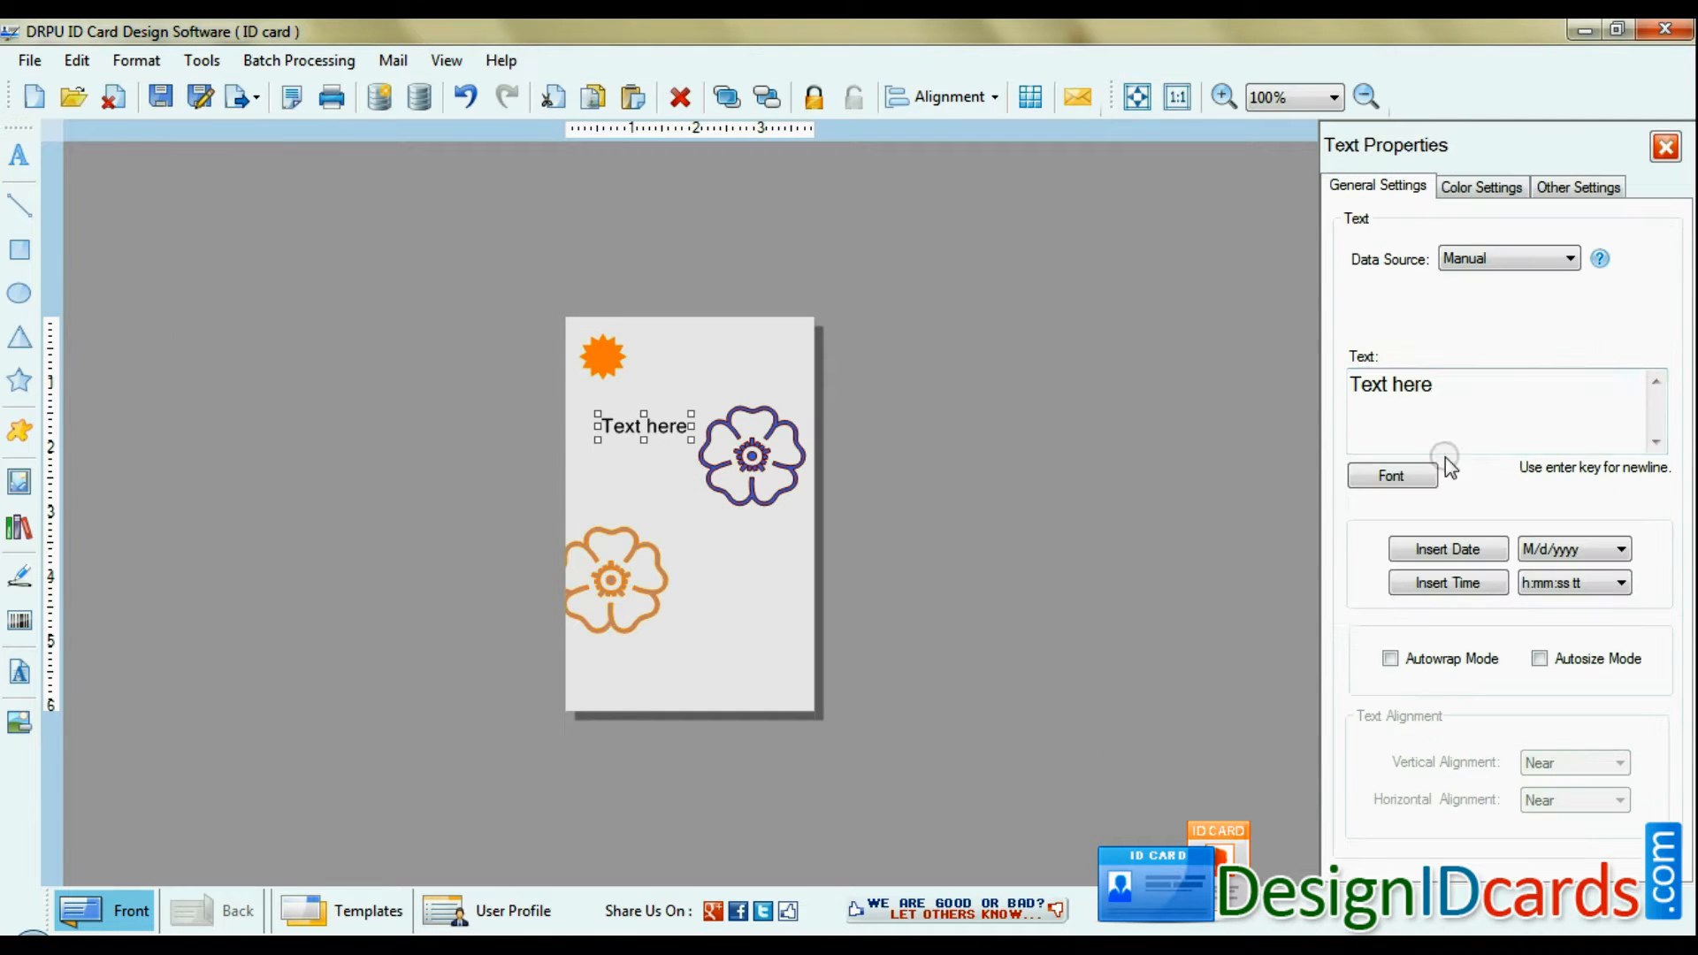
# Change the new text label to read 'D' and place it beside the sun.
pyautogui.click(1391, 476)
pyautogui.write('D')
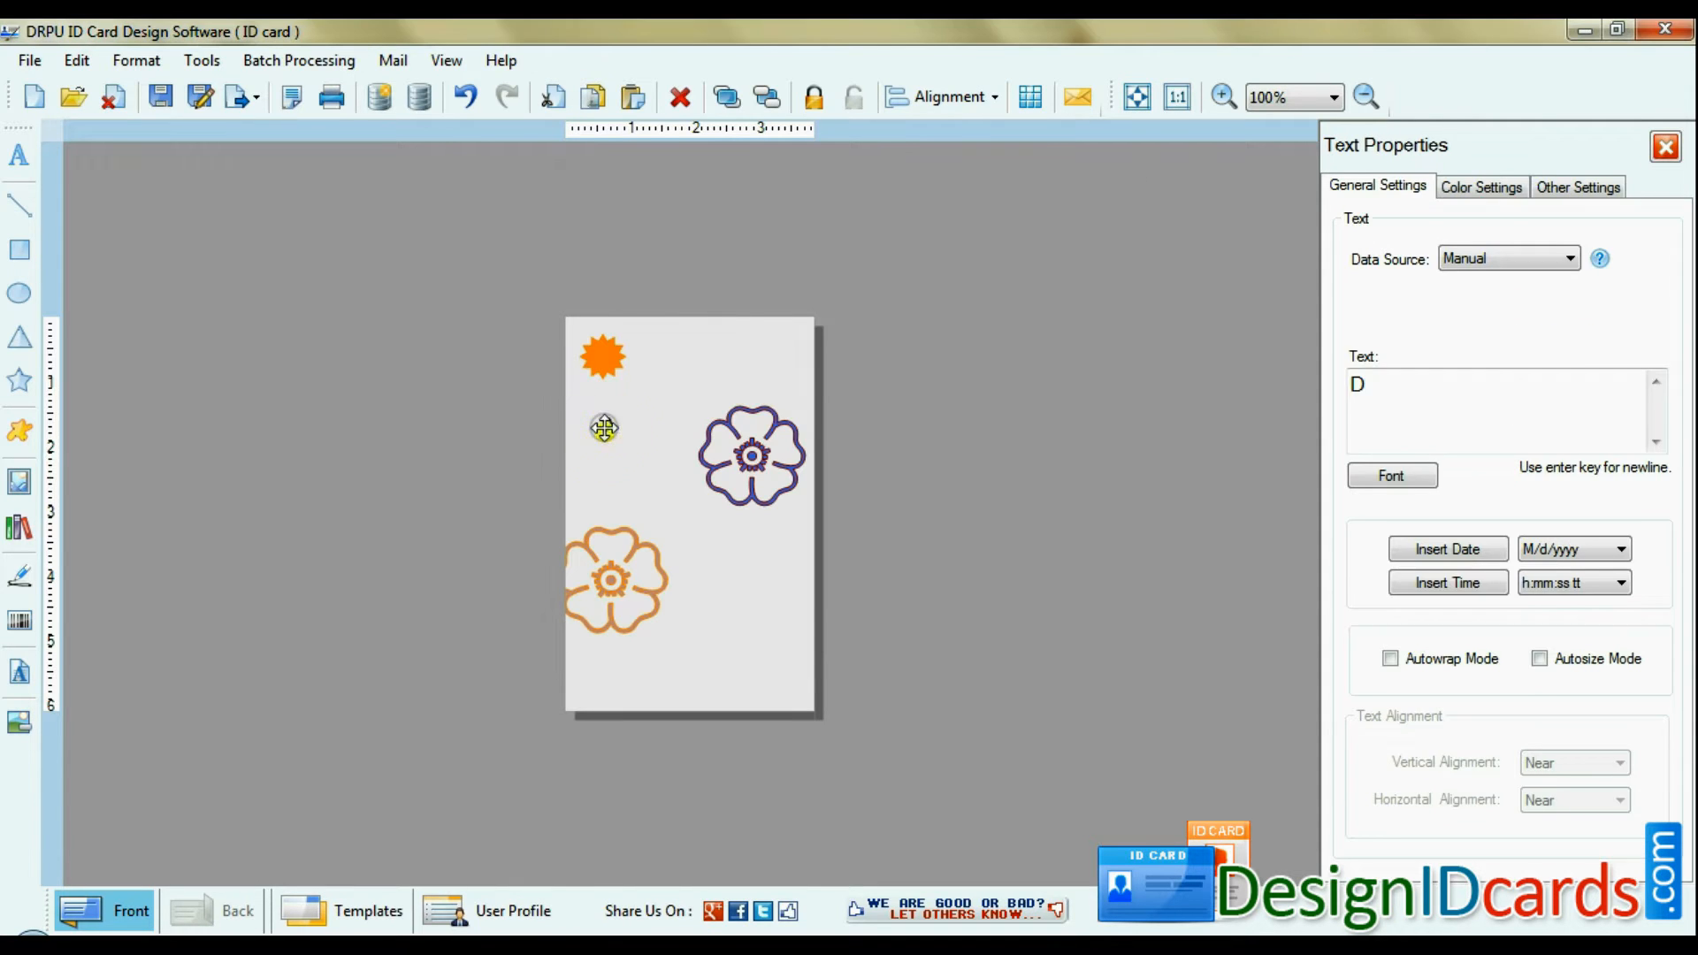
pyautogui.click(1481, 185)
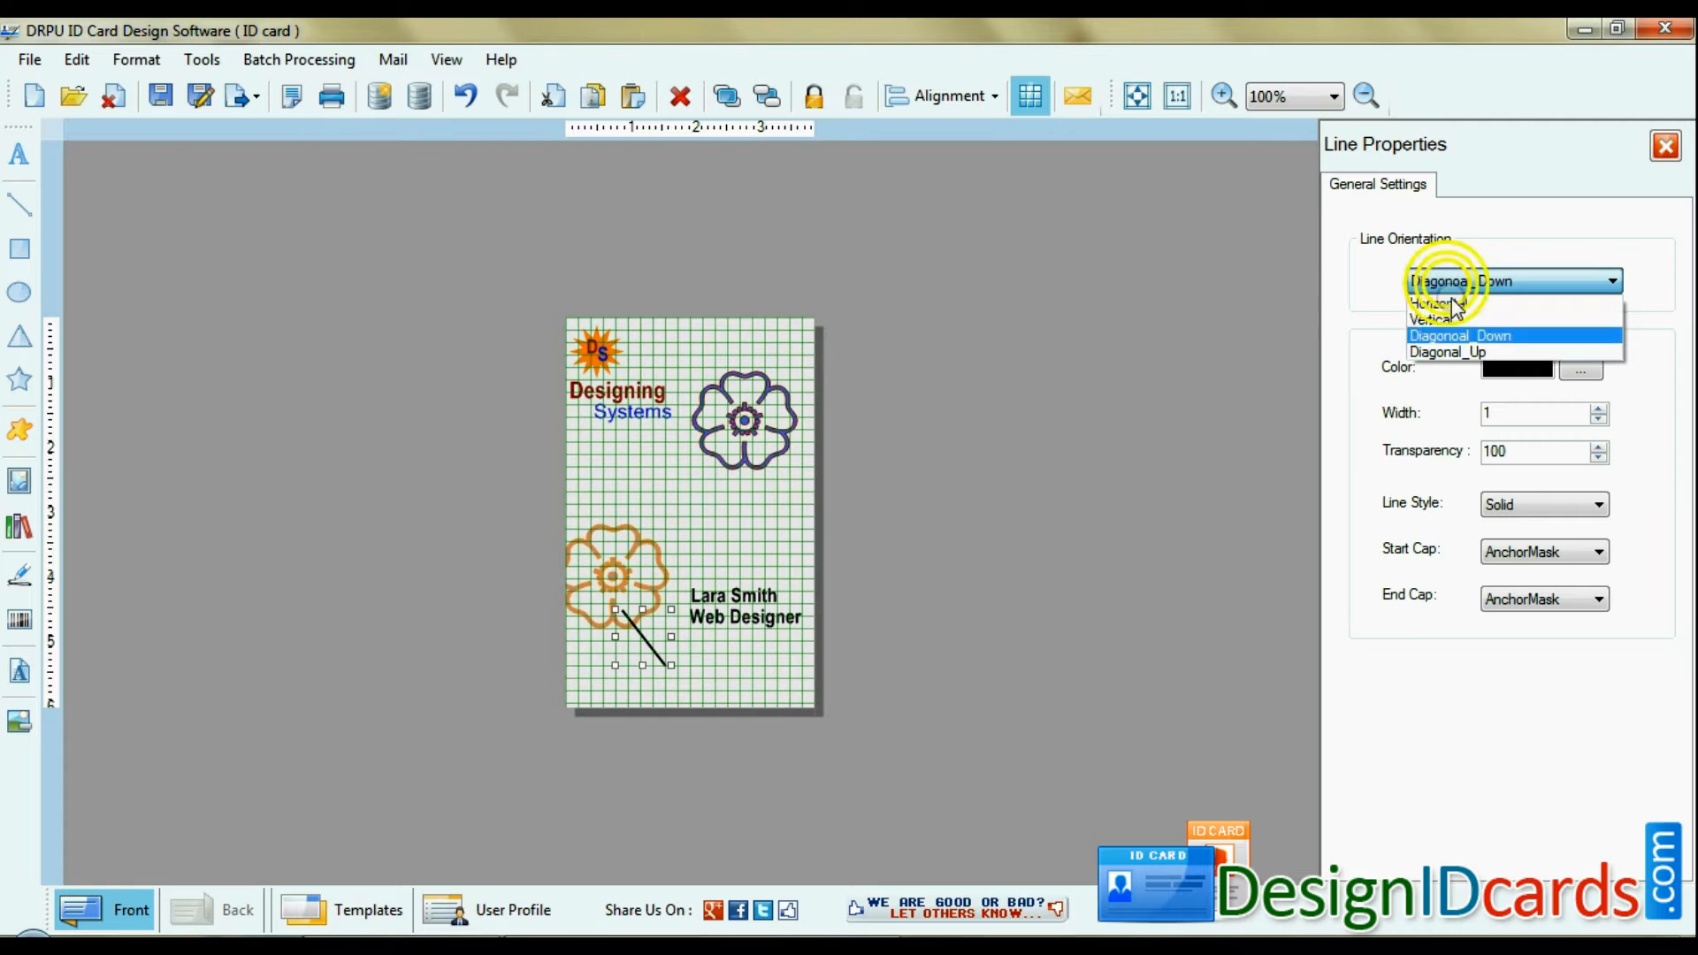
# Make the divider line horizontal and position it below the employee's name.
pyautogui.click(1438, 301)
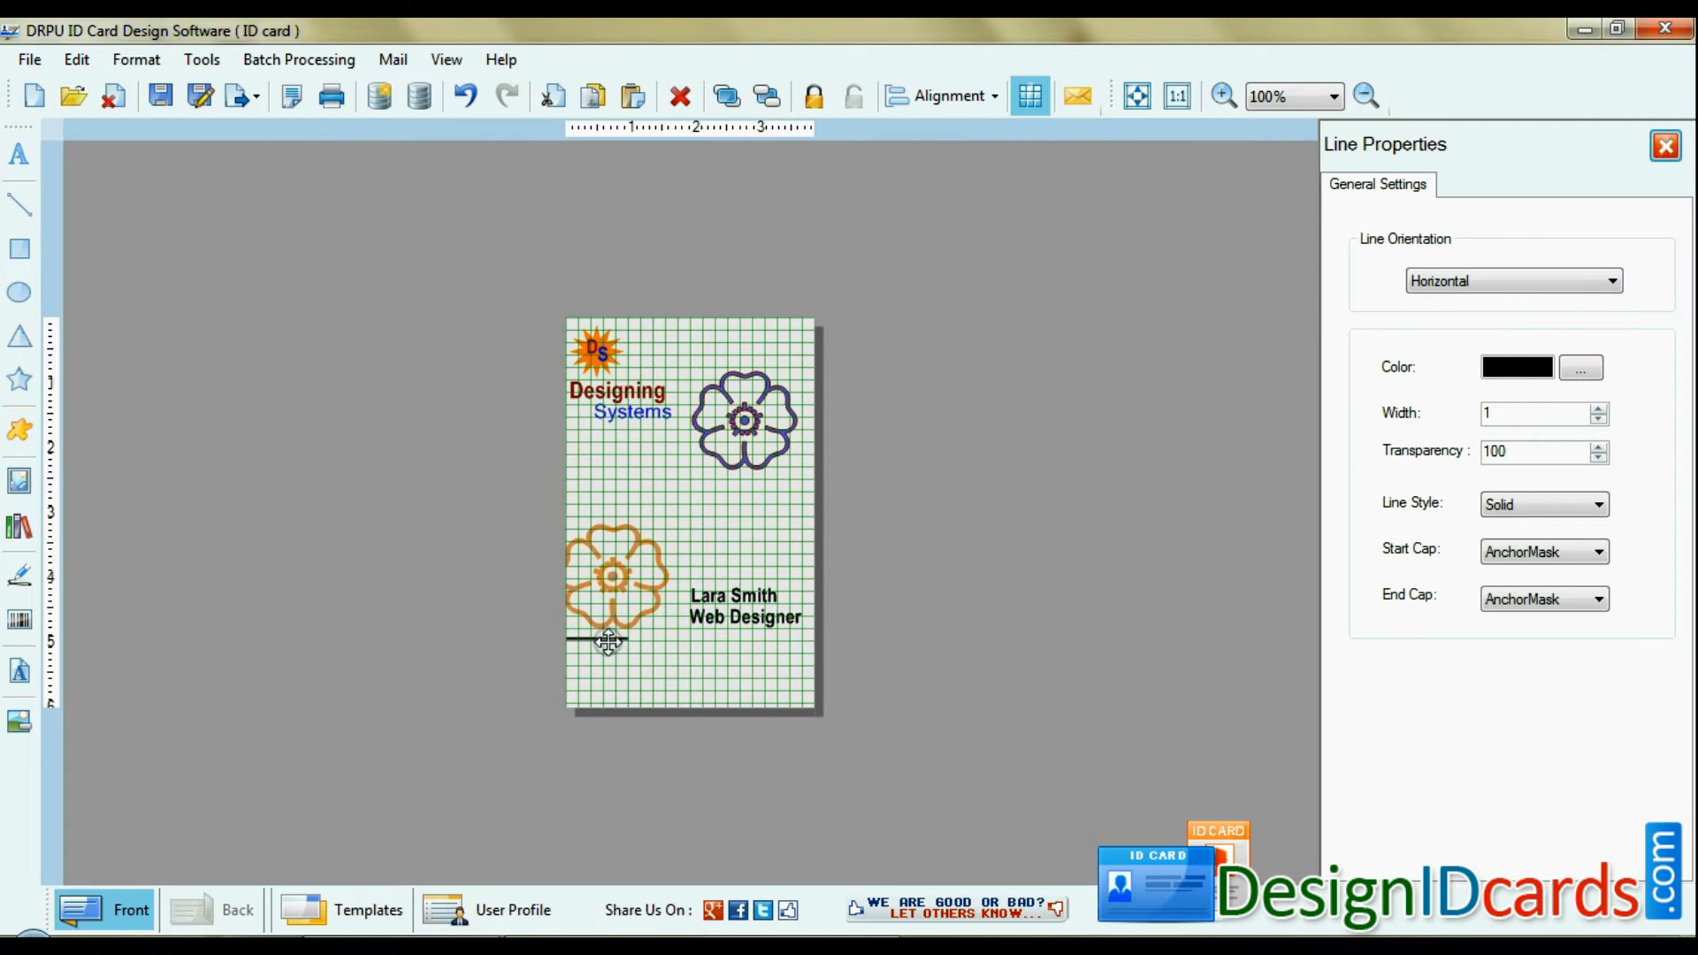
pyautogui.click(690, 656)
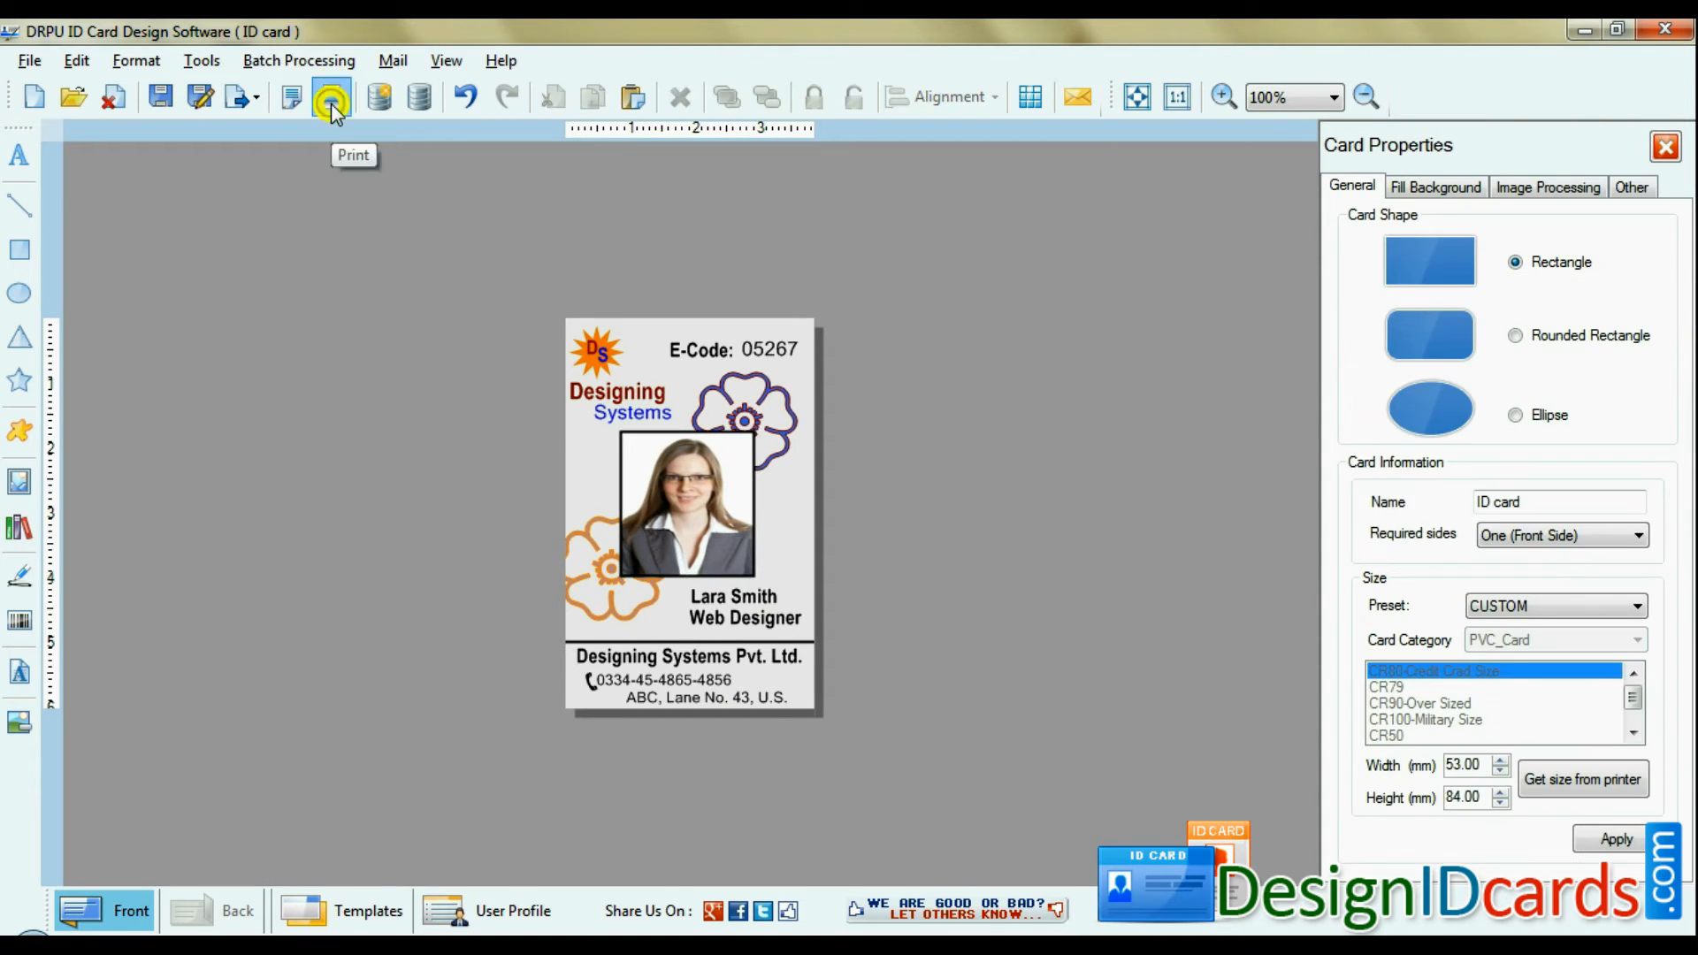
# Print one copy of the card with crop marks enabled.
pyautogui.click(330, 97)
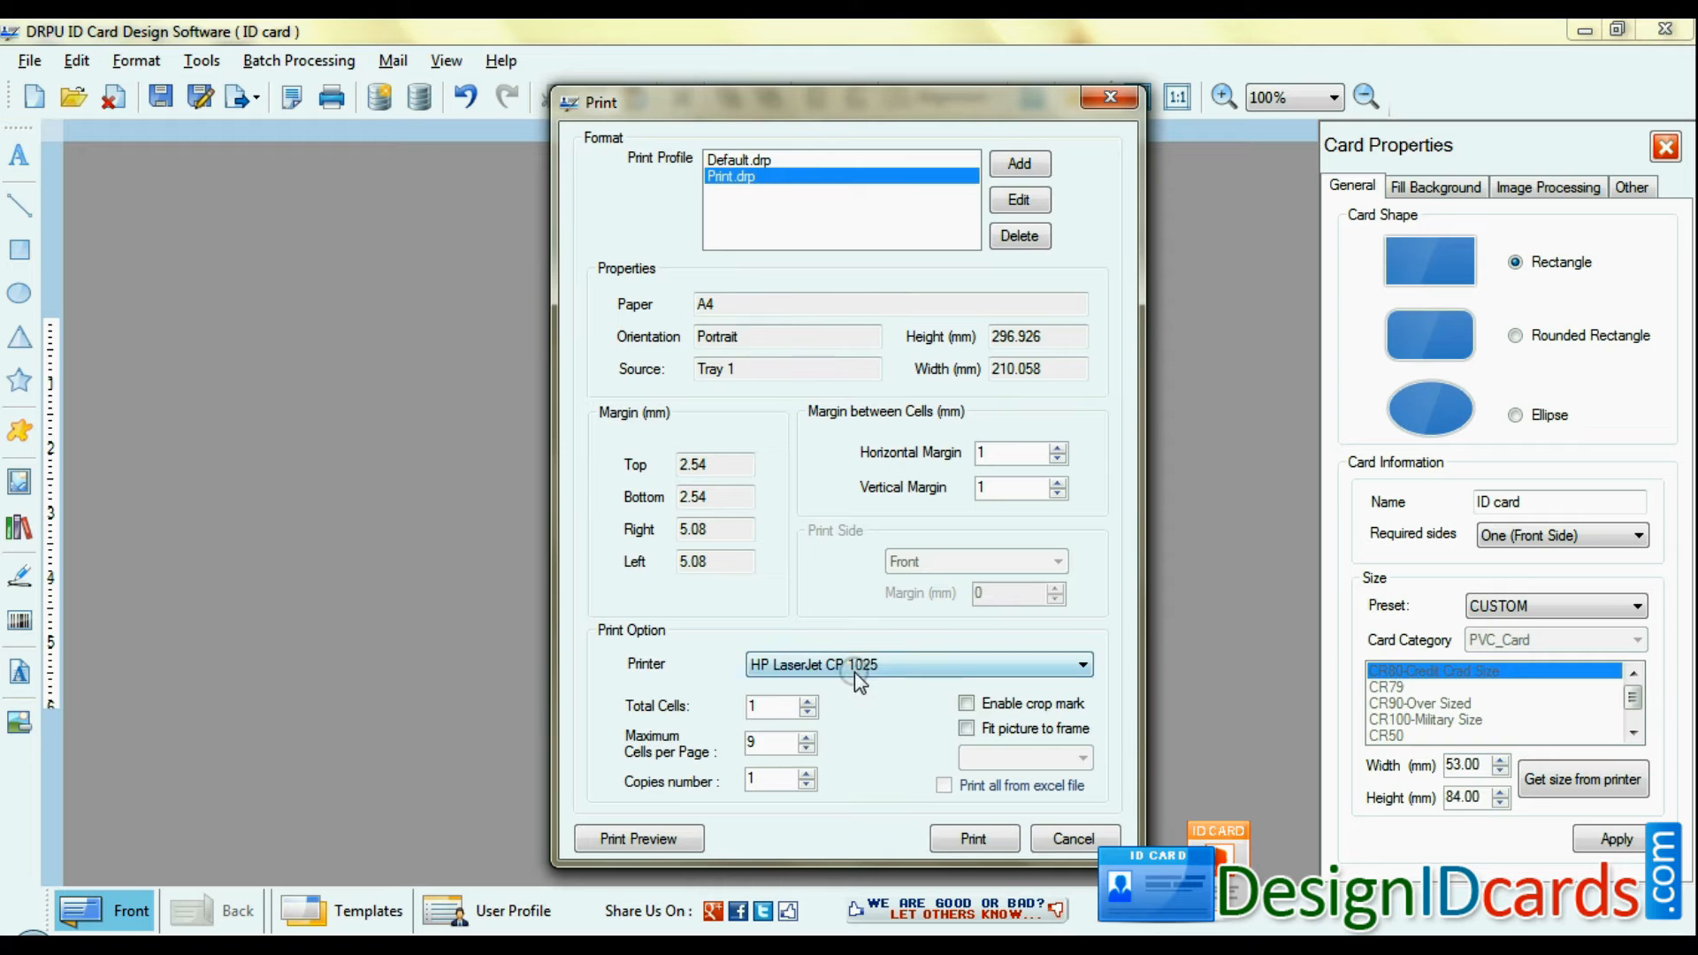
pyautogui.moveTo(972, 840)
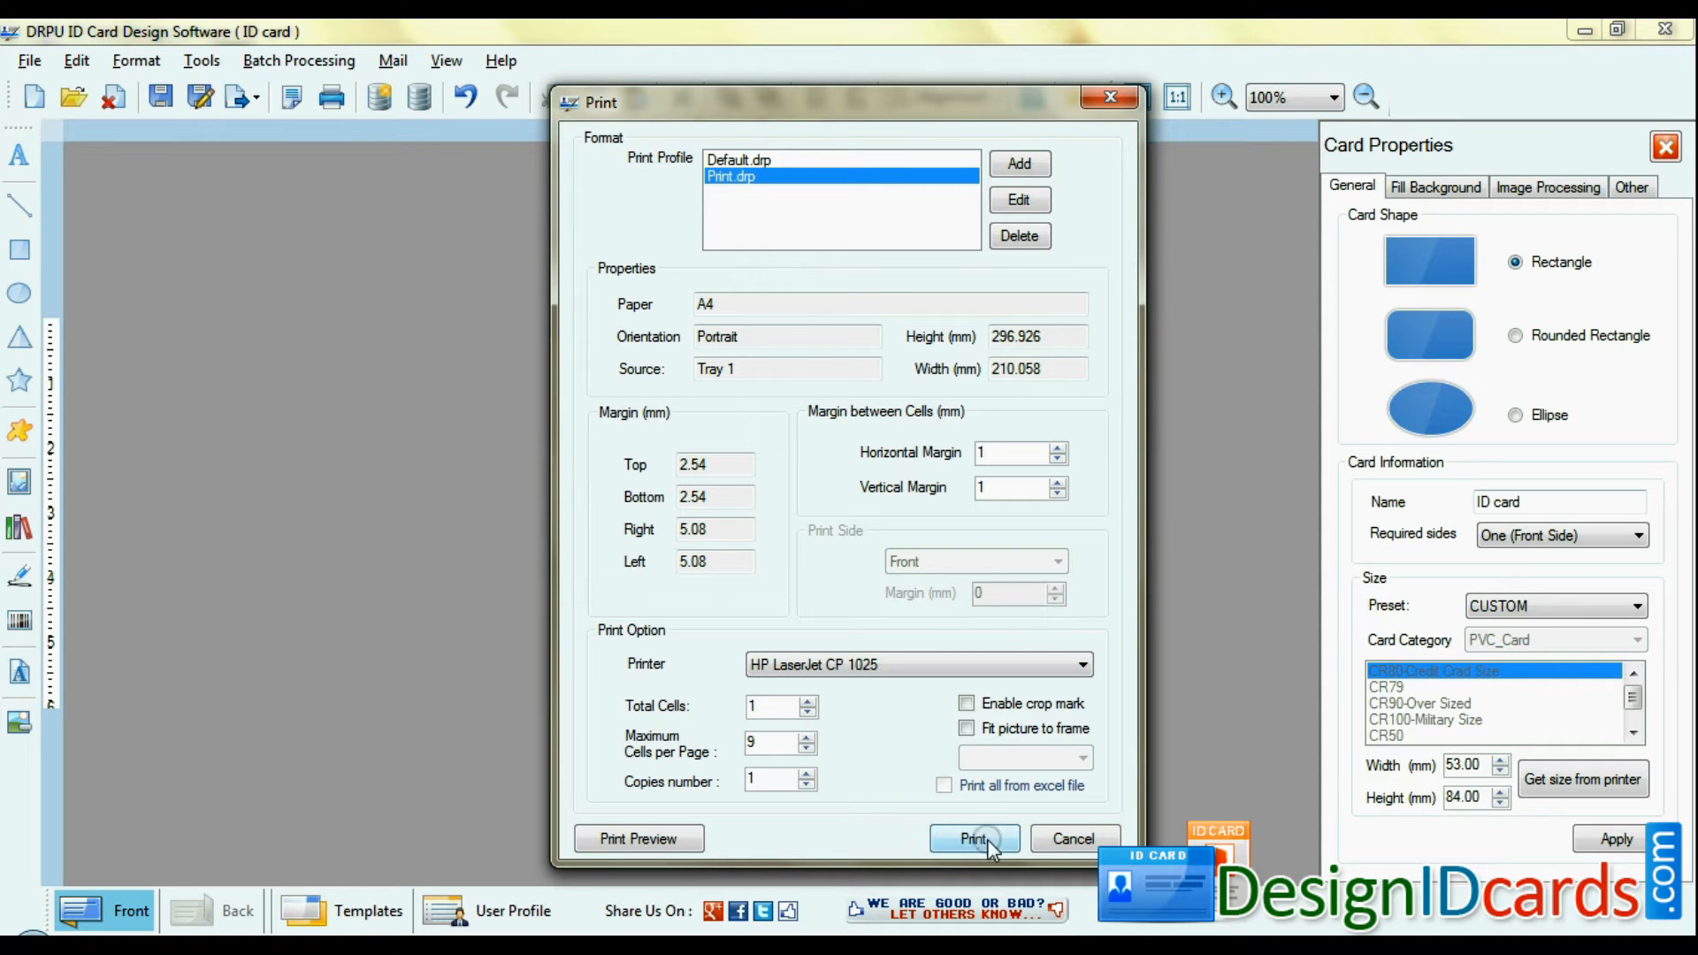
pyautogui.click(966, 703)
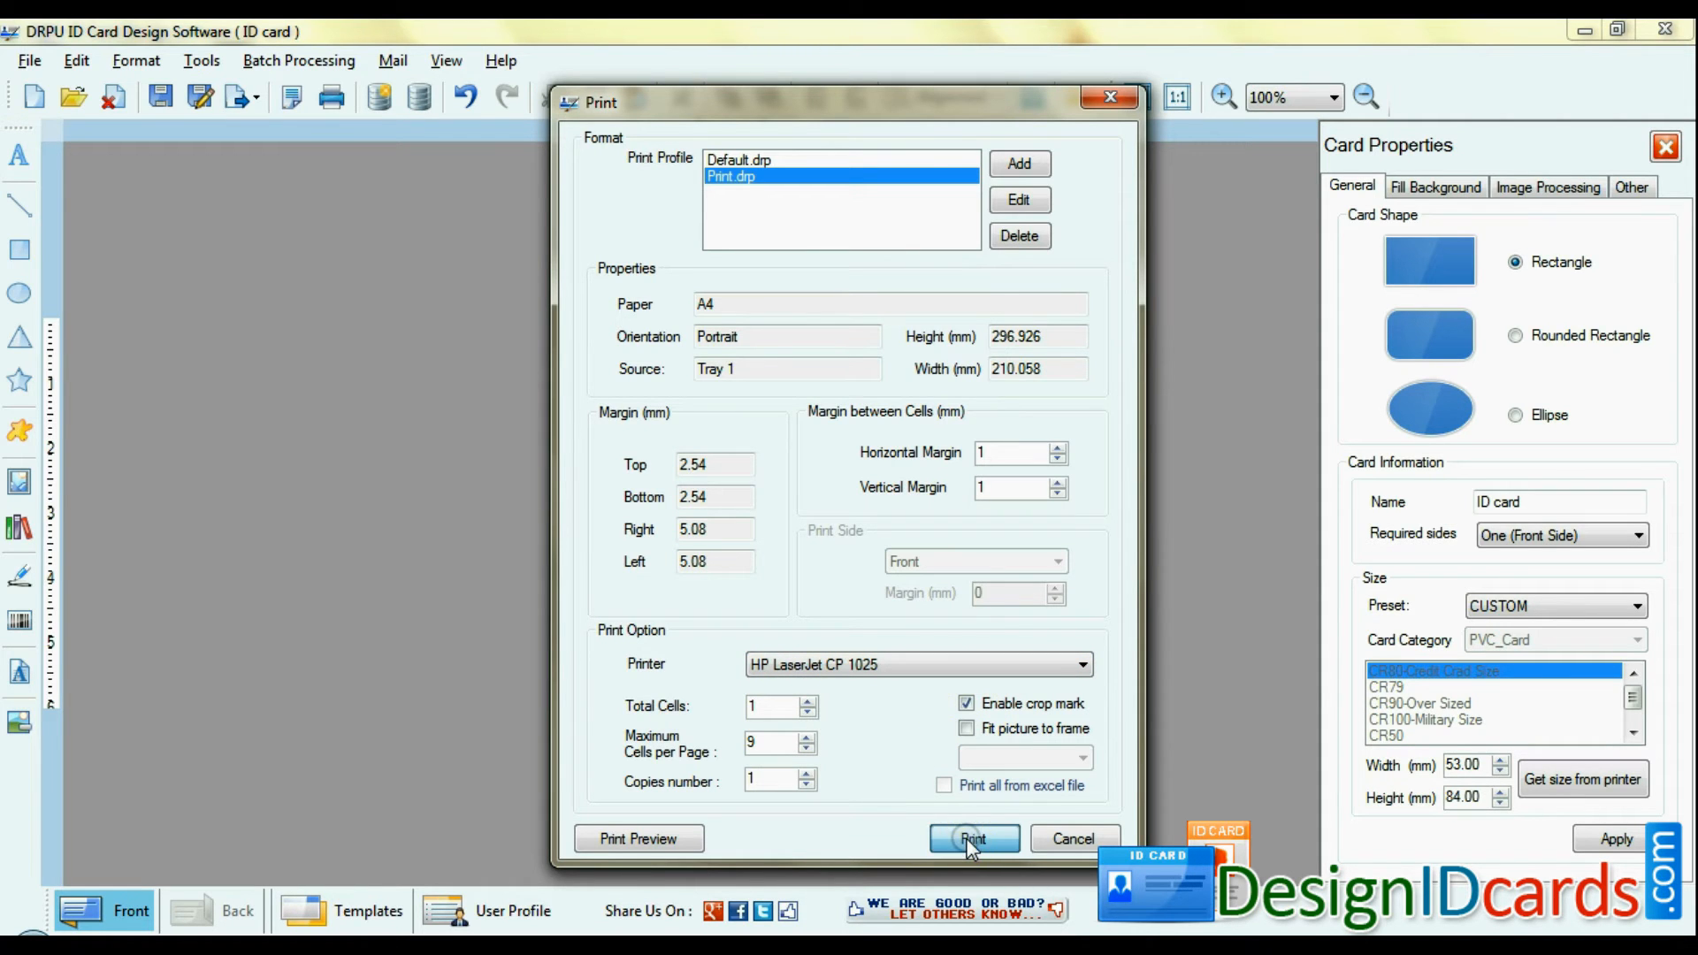
pyautogui.click(973, 839)
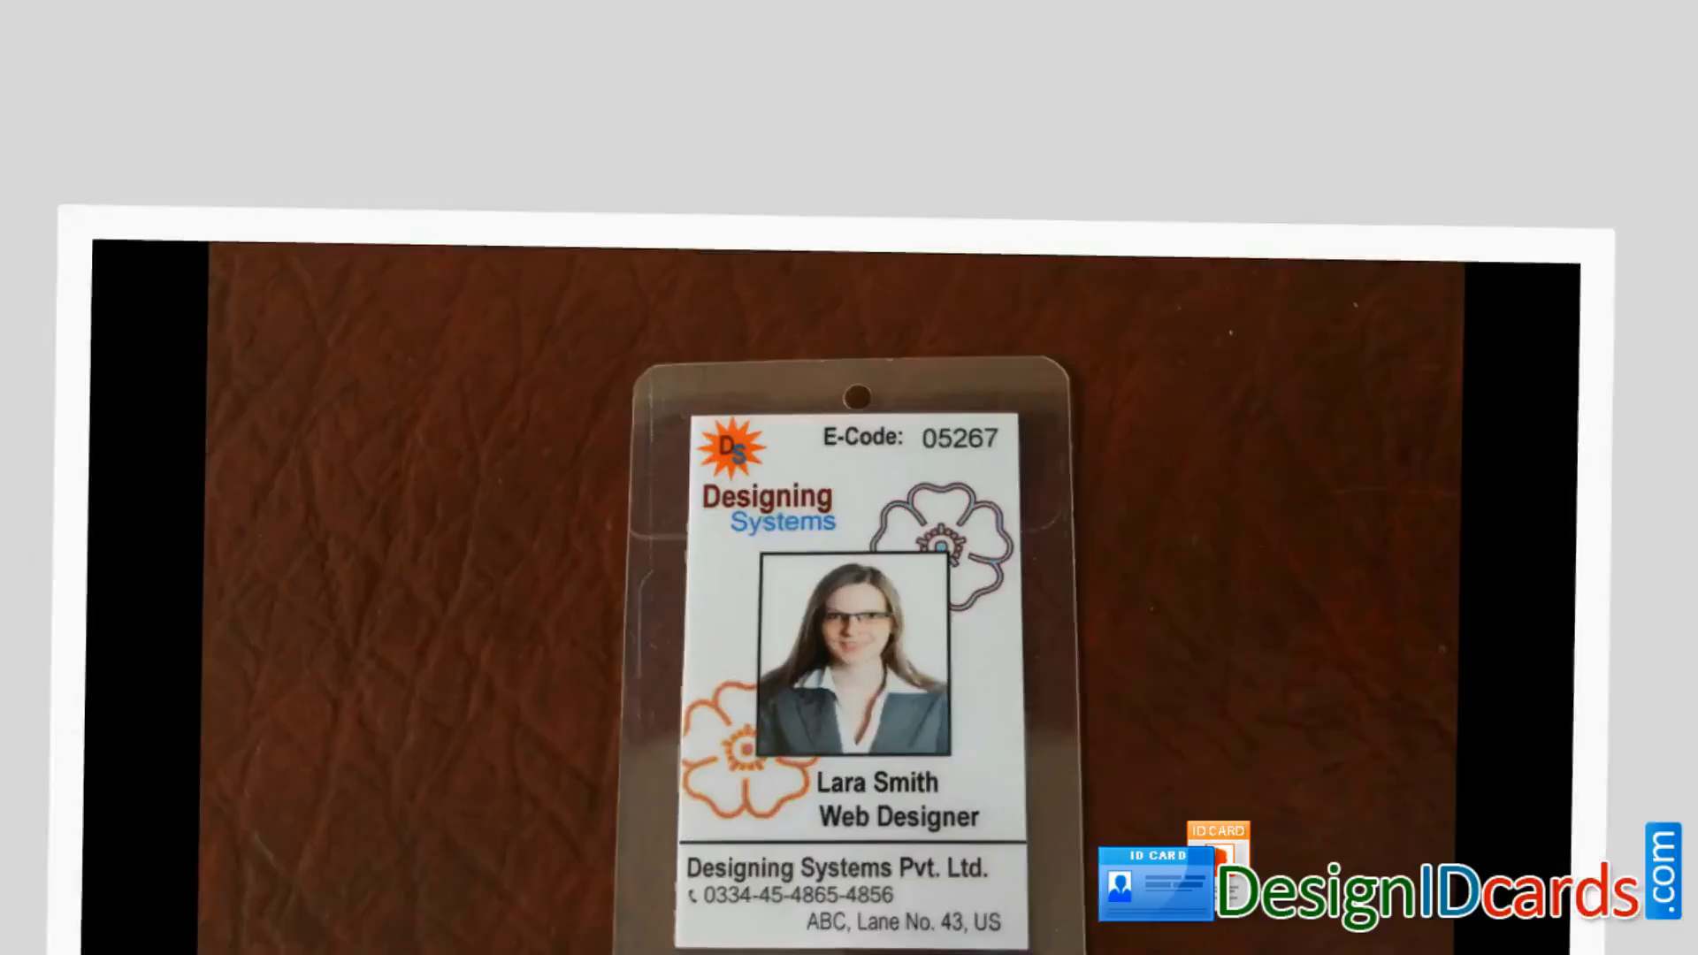